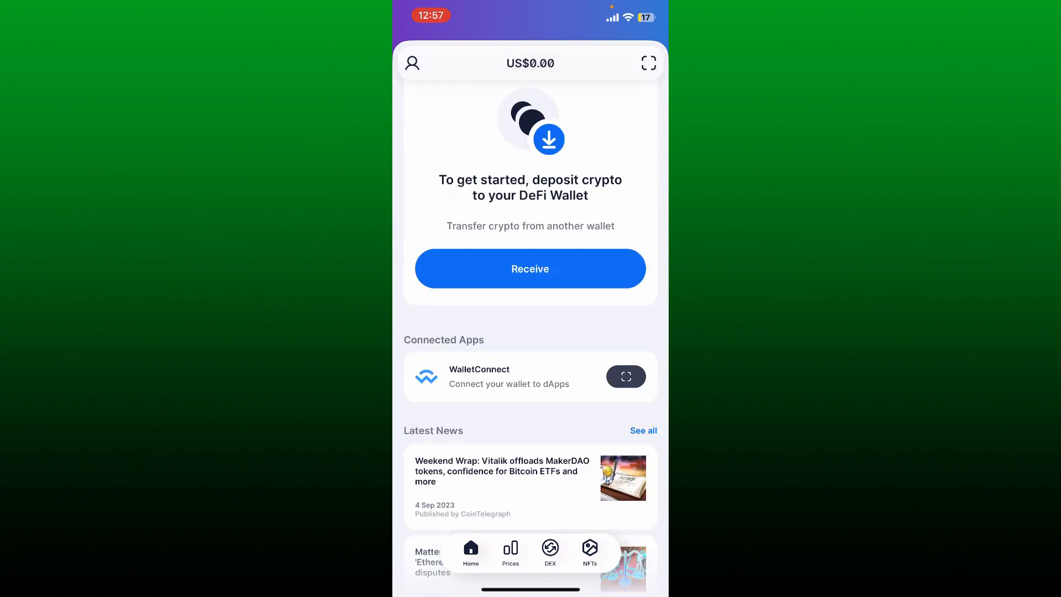
# Leave the Blockchain wallet and return to the iOS home screen.
pyautogui.press('home')
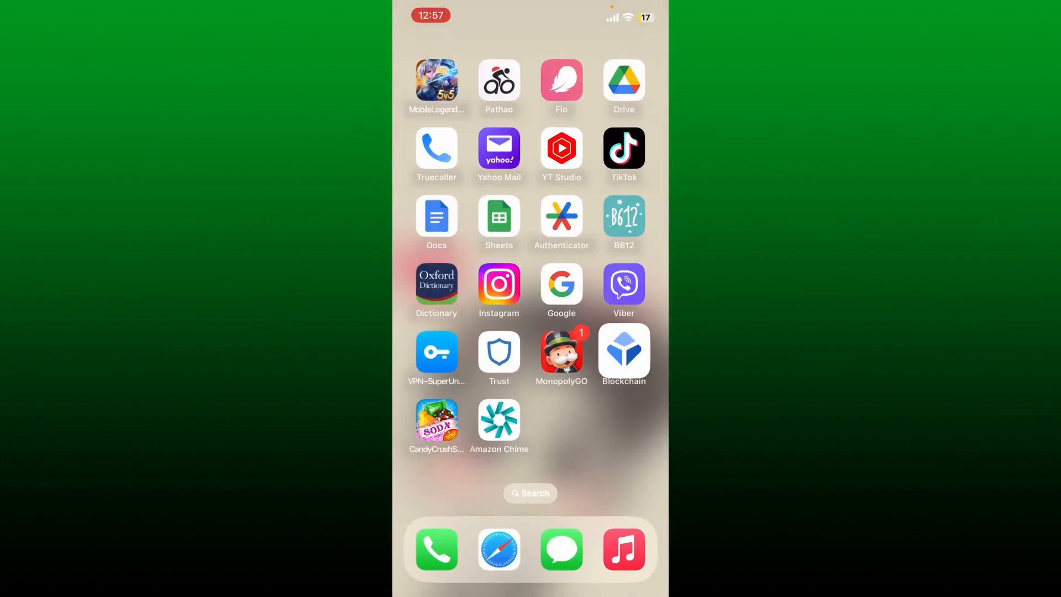
# Relaunch the Blockchain wallet and go to the Email page in Settings.
pyautogui.click(623, 352)
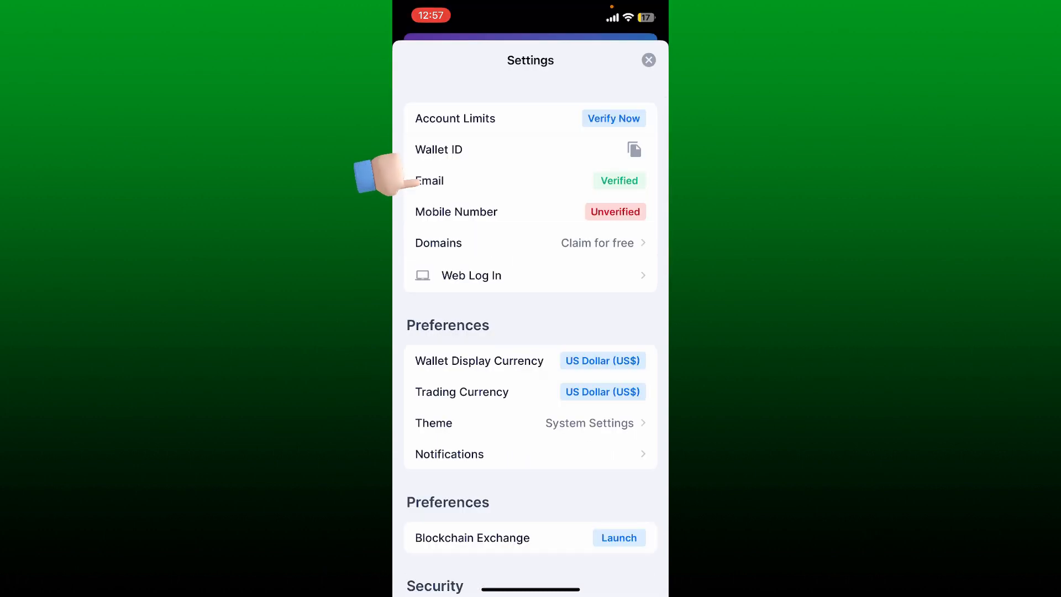
pyautogui.click(430, 180)
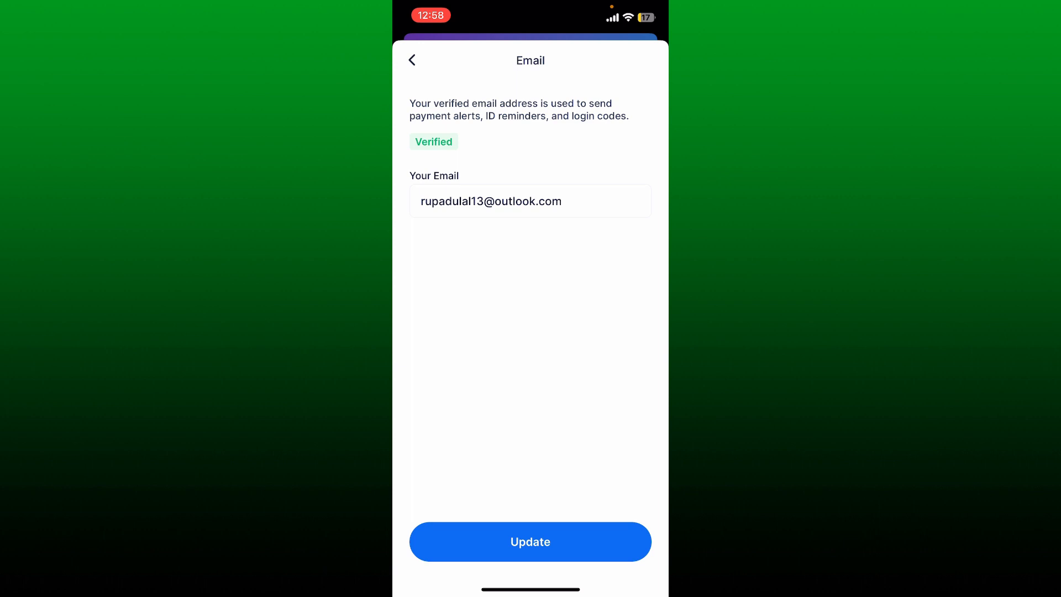
# Activate the Your Email field holding the current address for editing.
pyautogui.click(530, 201)
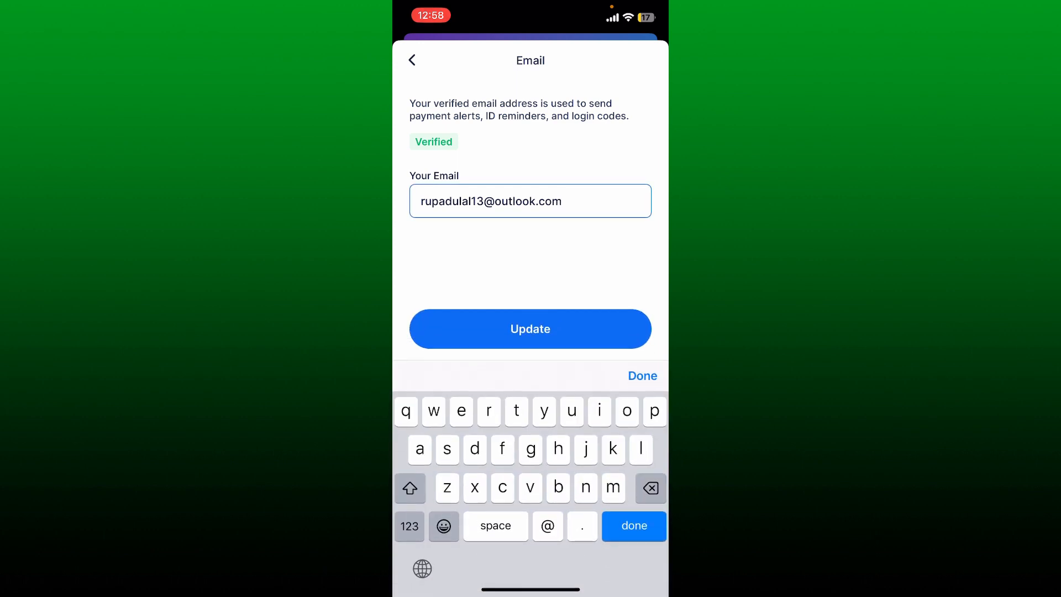